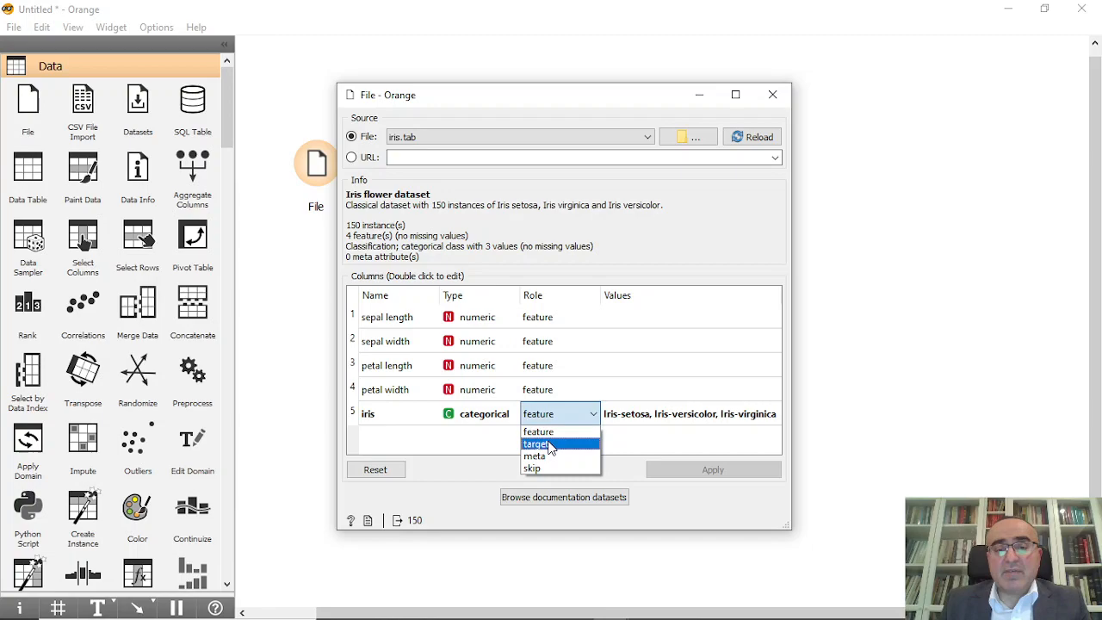
Make the iris column the target variable in the File widget.
left_click(536, 443)
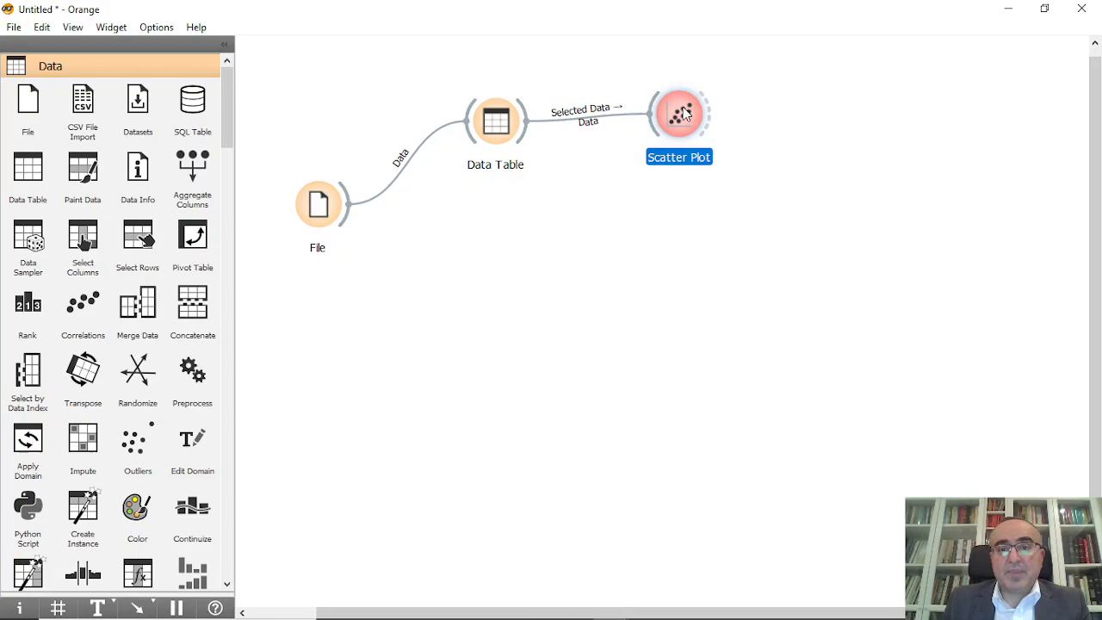
View the petal length versus width scatter plot, then search widgets for 'out'.
double_click(679, 112)
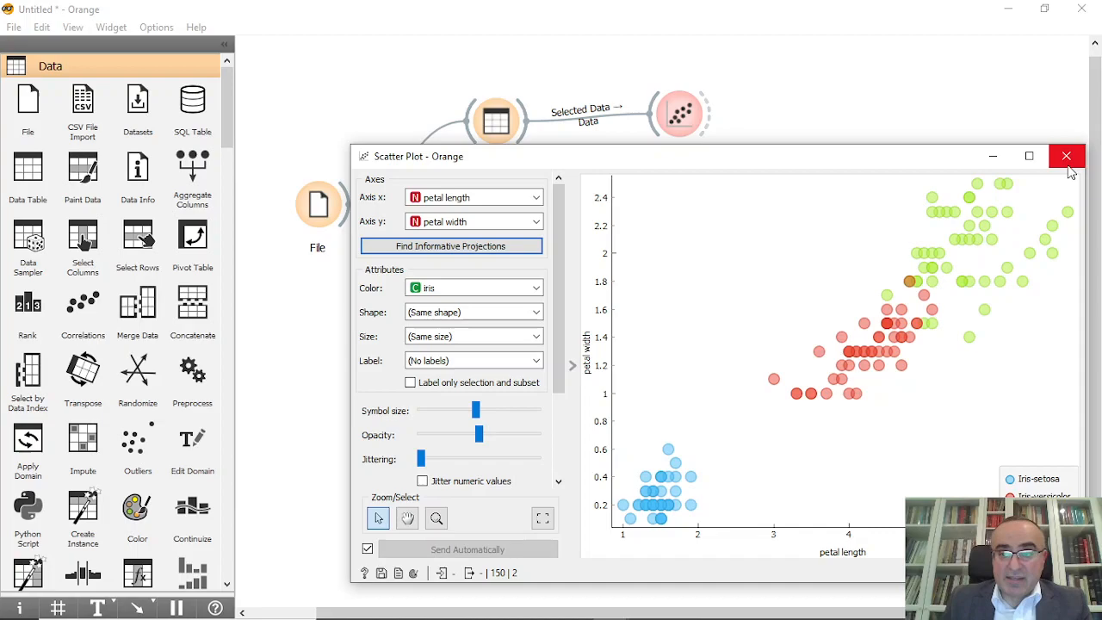
type("out")
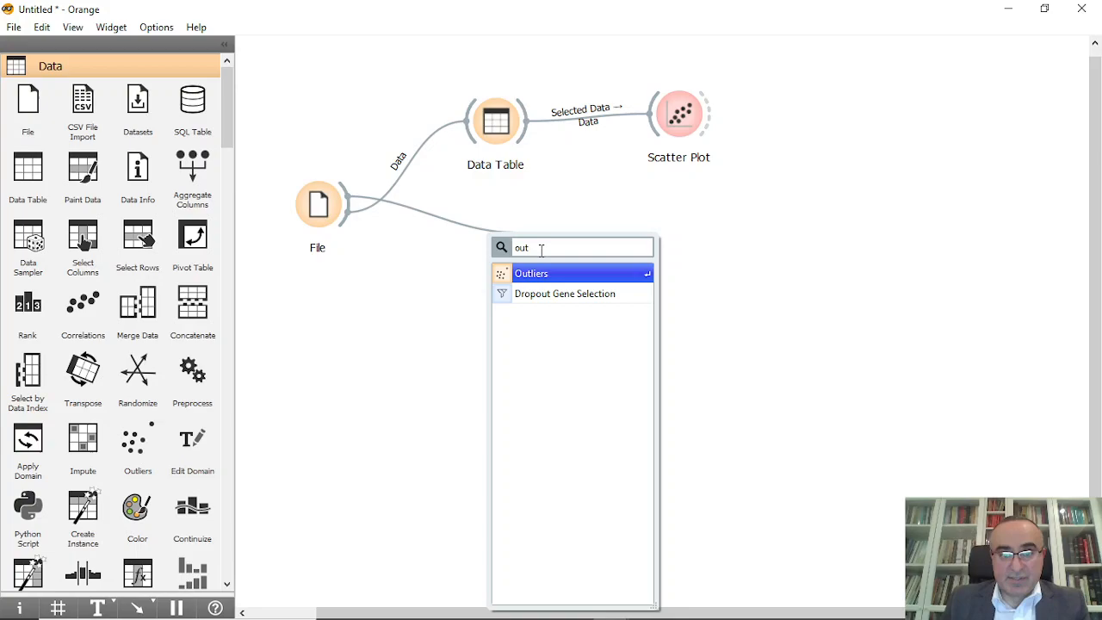
Add Outliers after File and link its outliers to a new Data Table.
left_click(531, 273)
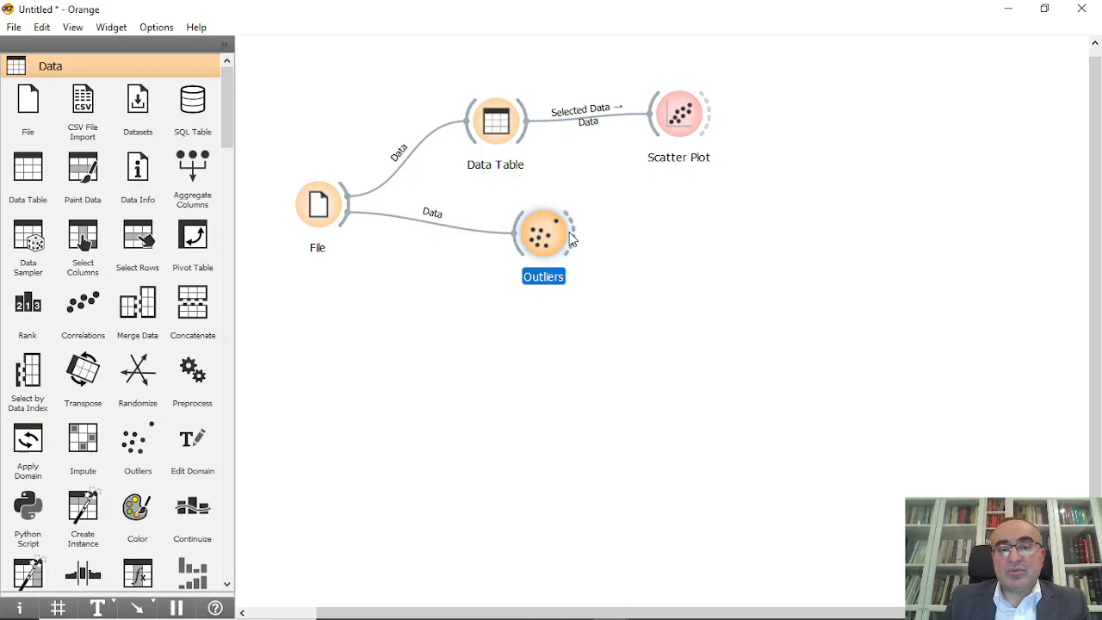
double_click(543, 233)
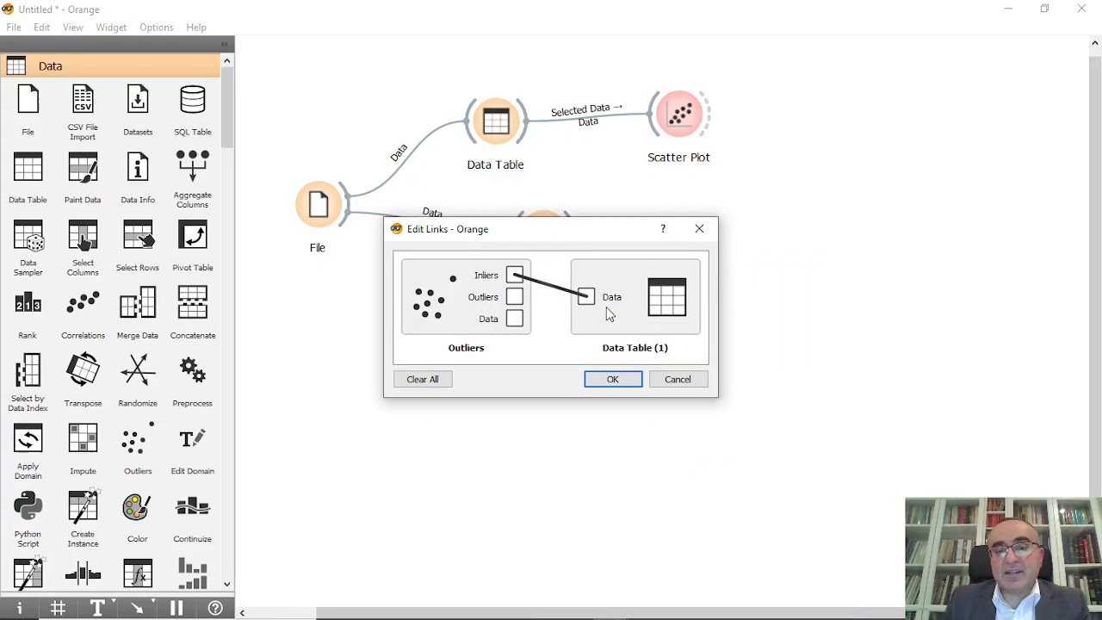
left_click_drag(516, 275, 515, 296)
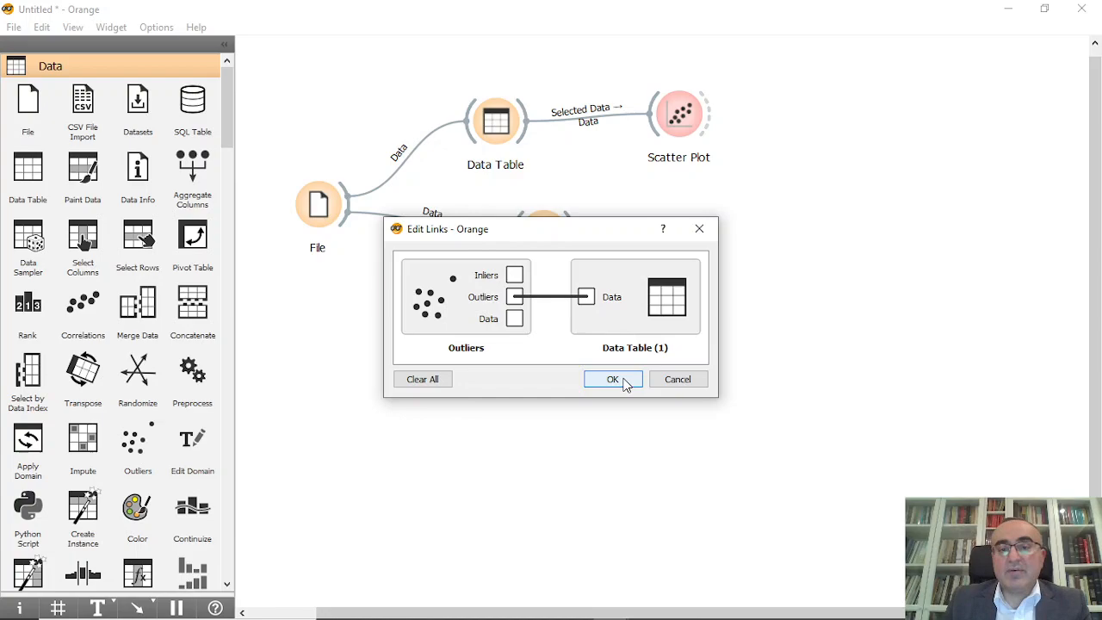
left_click(612, 378)
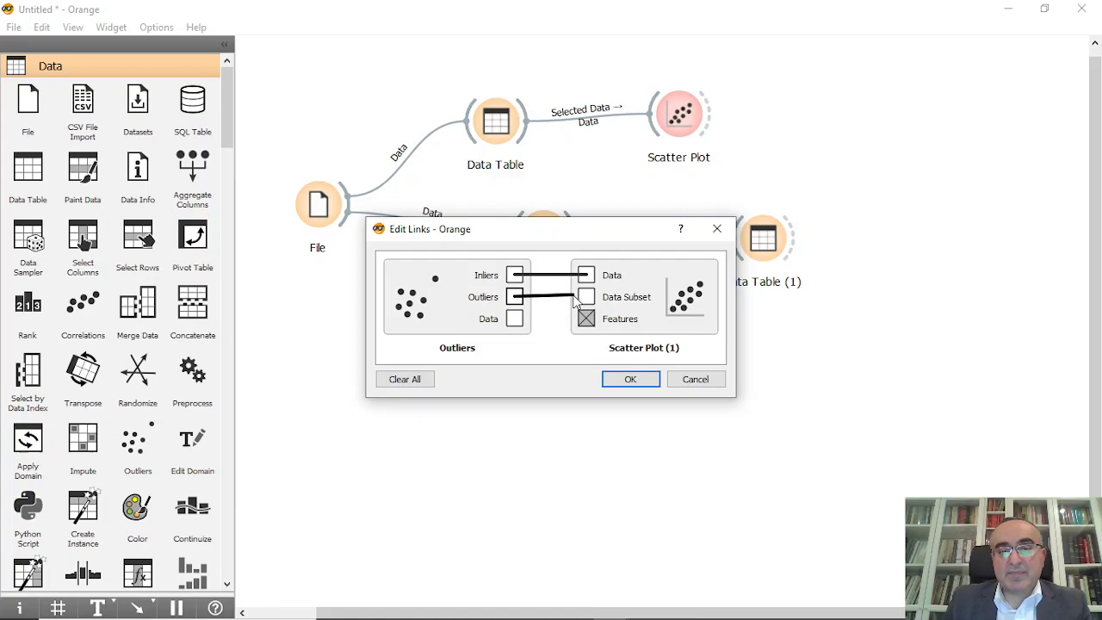
Link Outliers to the Data Subset input of Scatter Plot (1).
left_click(630, 379)
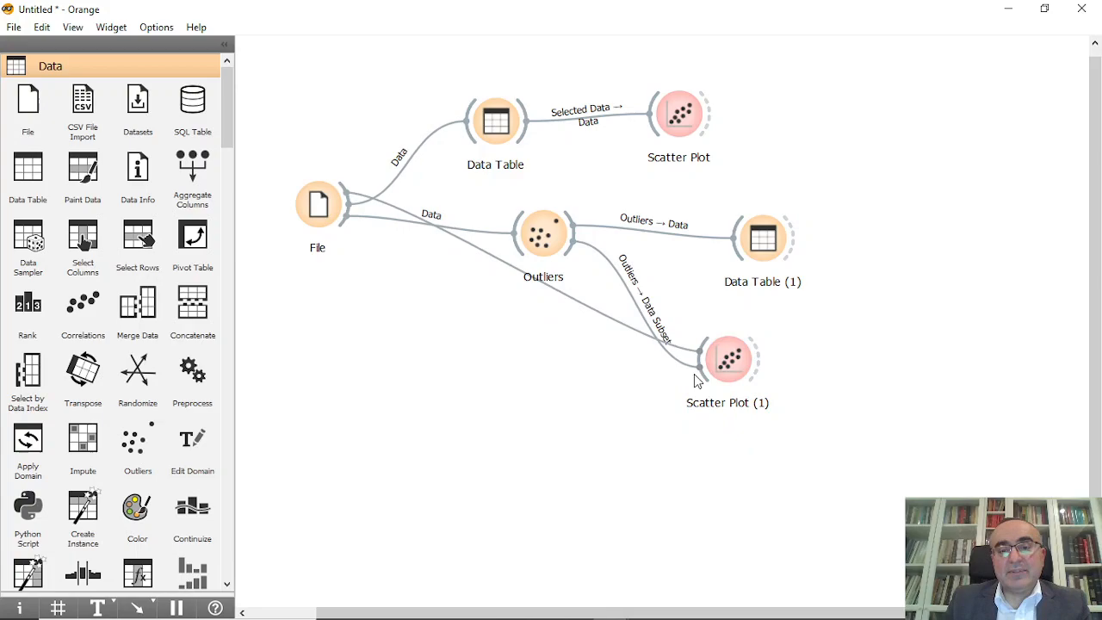
Reposition the File widget and other nodes to space out the workflow.
left_click_drag(727, 359, 748, 379)
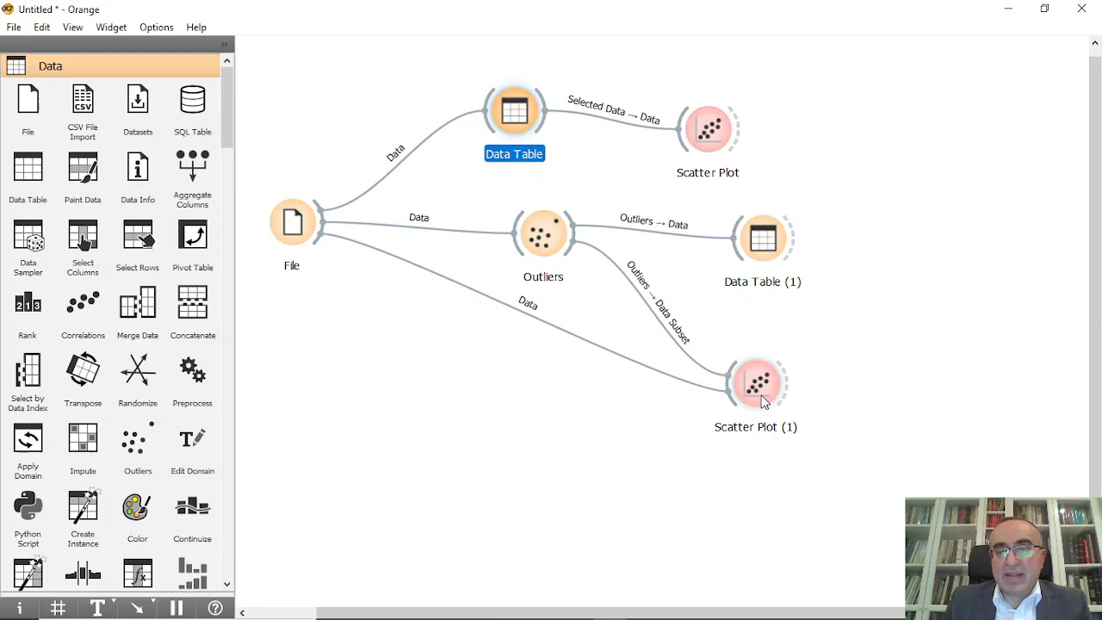
mouse_move(772, 270)
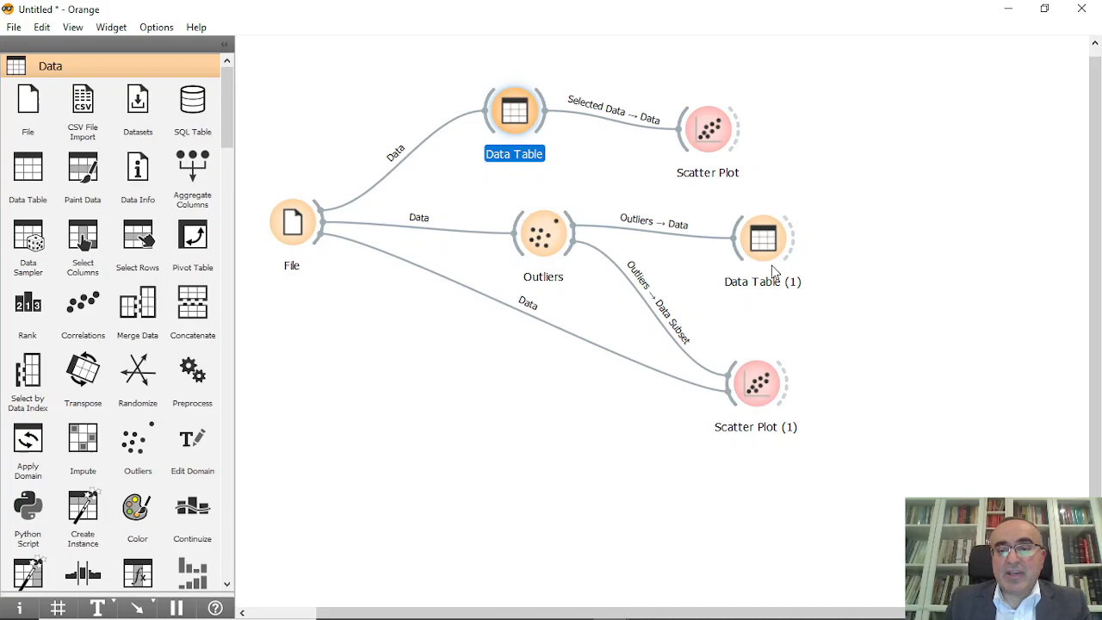
left_click(761, 238)
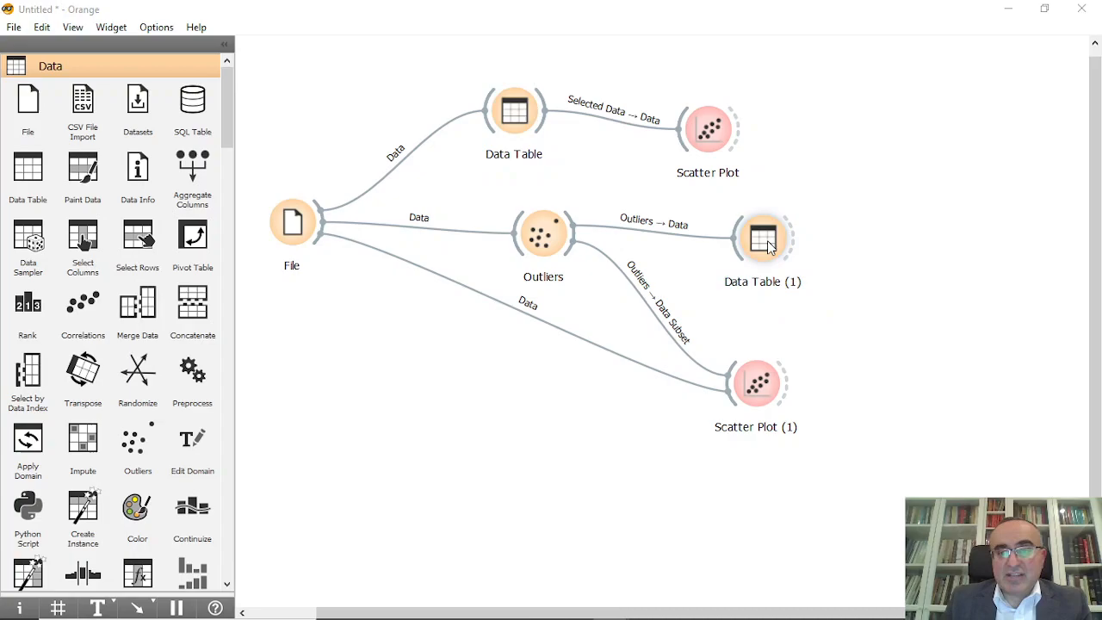
left_click(755, 383)
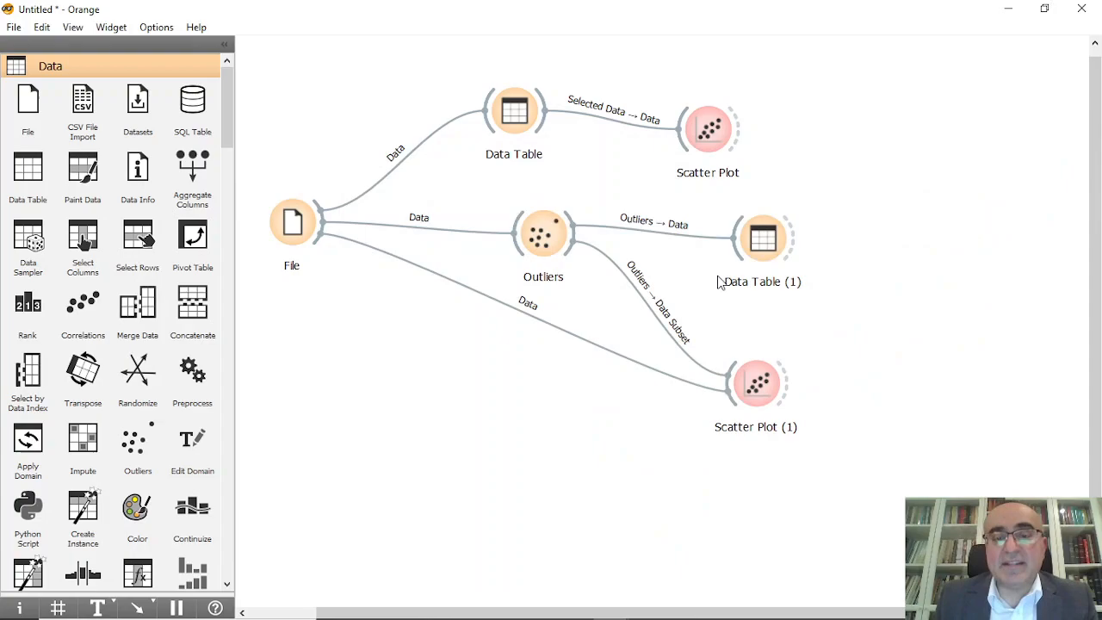
Open Data Table (1) to view the detected outliers.
double_click(763, 238)
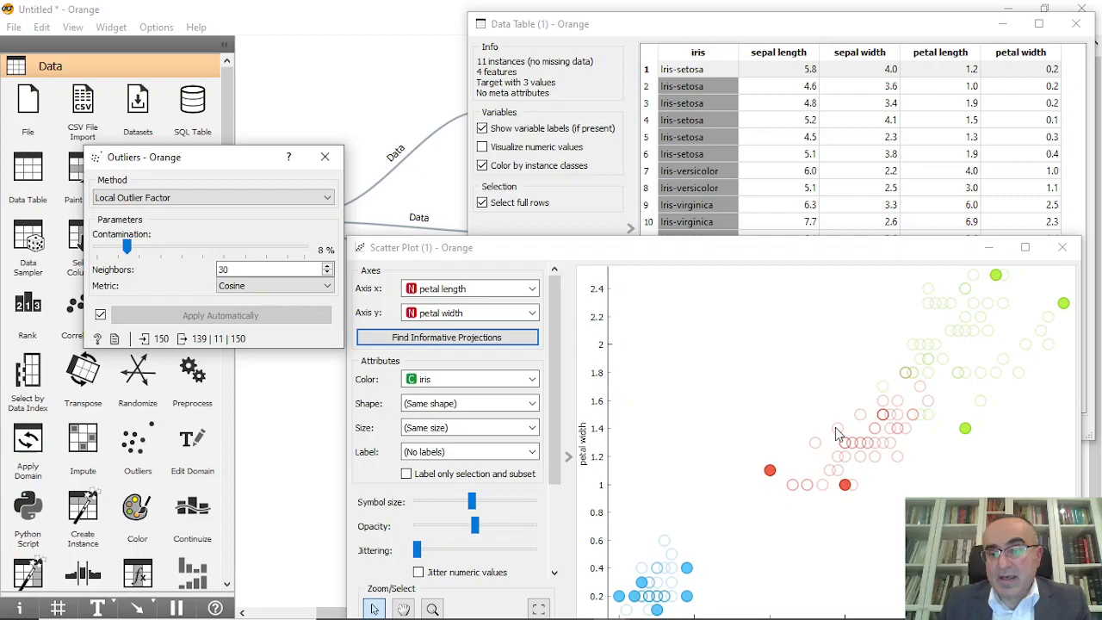
Try One class SVM, Local Outlier Factor and Isolation Forest as the detection method.
left_click(211, 197)
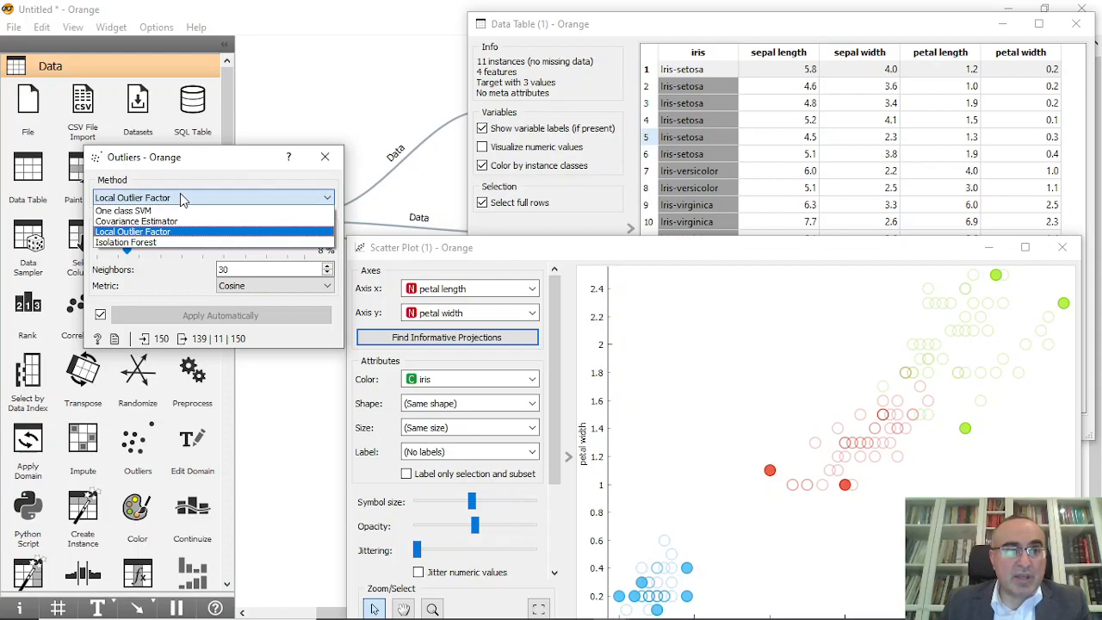
left_click(123, 210)
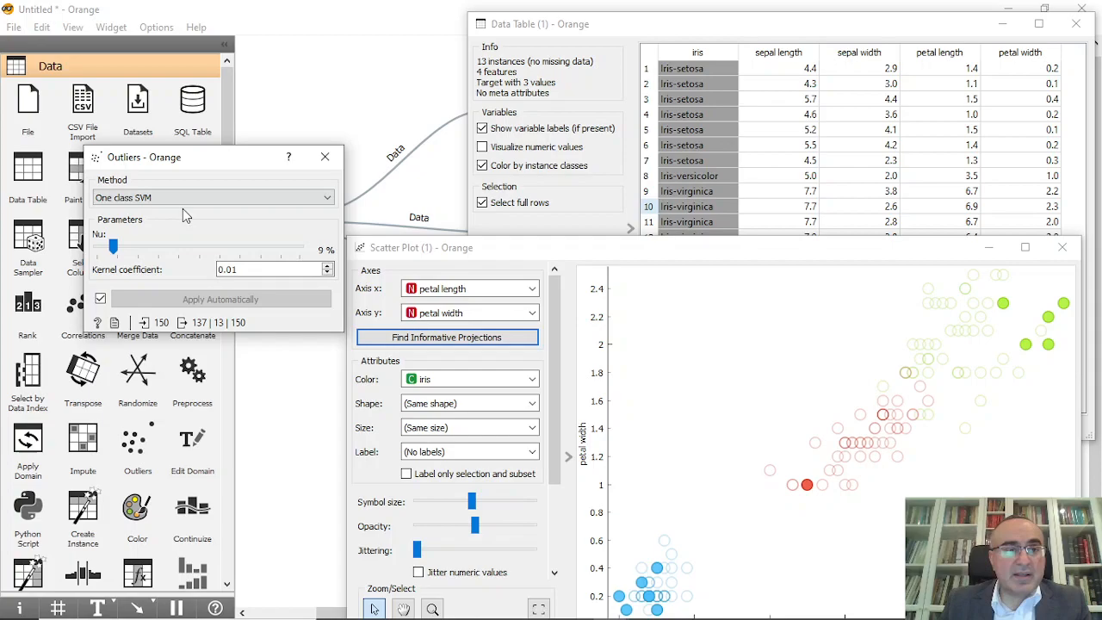
left_click(212, 197)
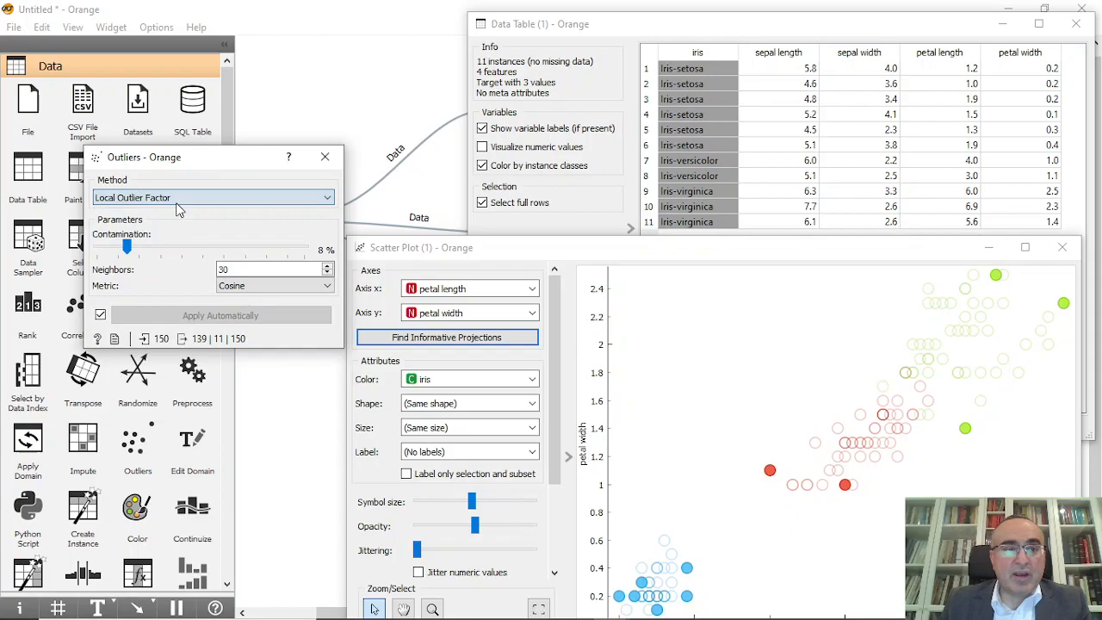
left_click(213, 197)
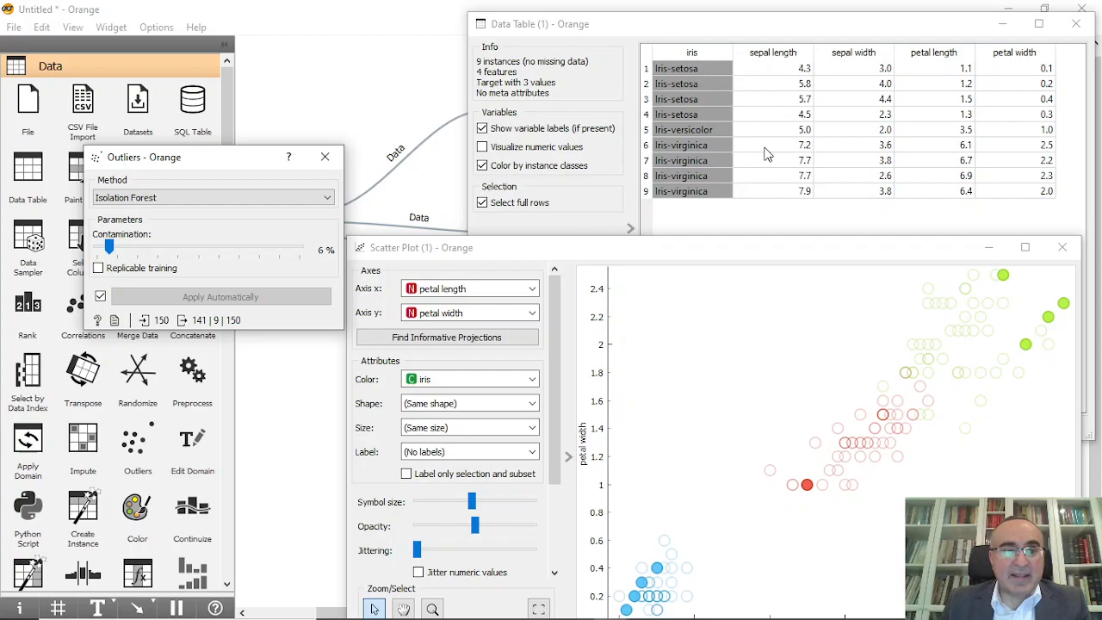
Switch Outliers to Local Outlier Factor with 20 neighbors.
left_click(213, 197)
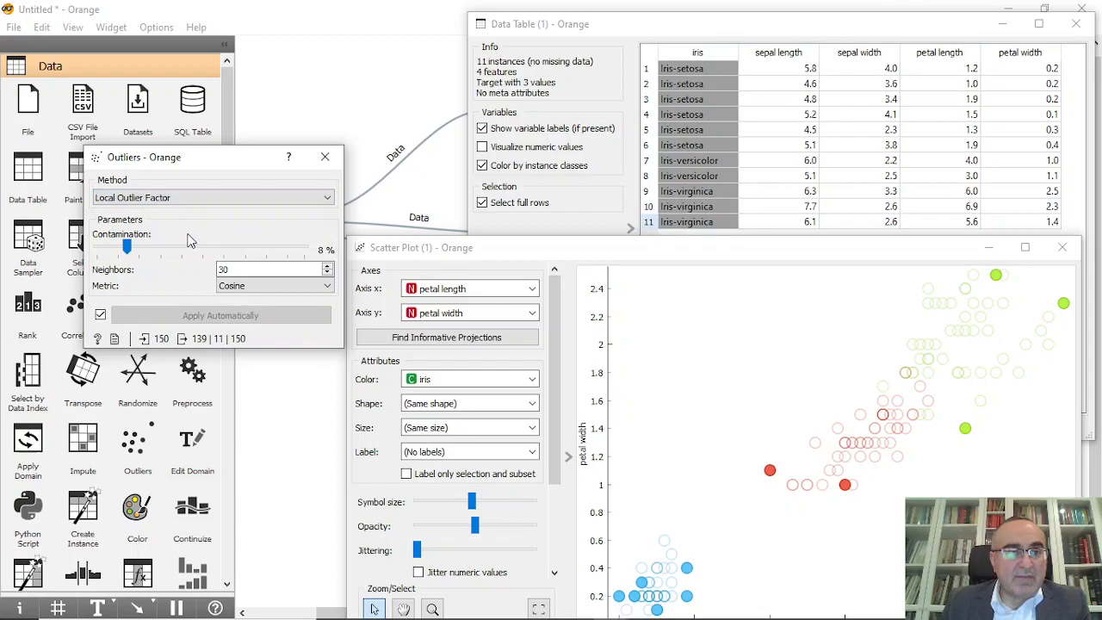
left_click(271, 269)
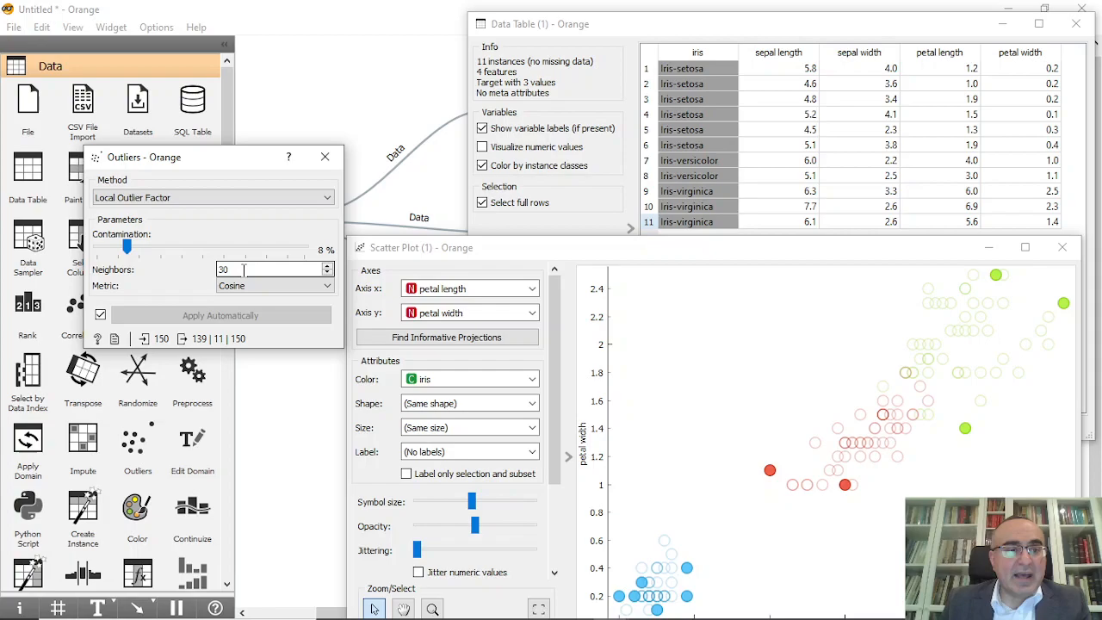
type("20")
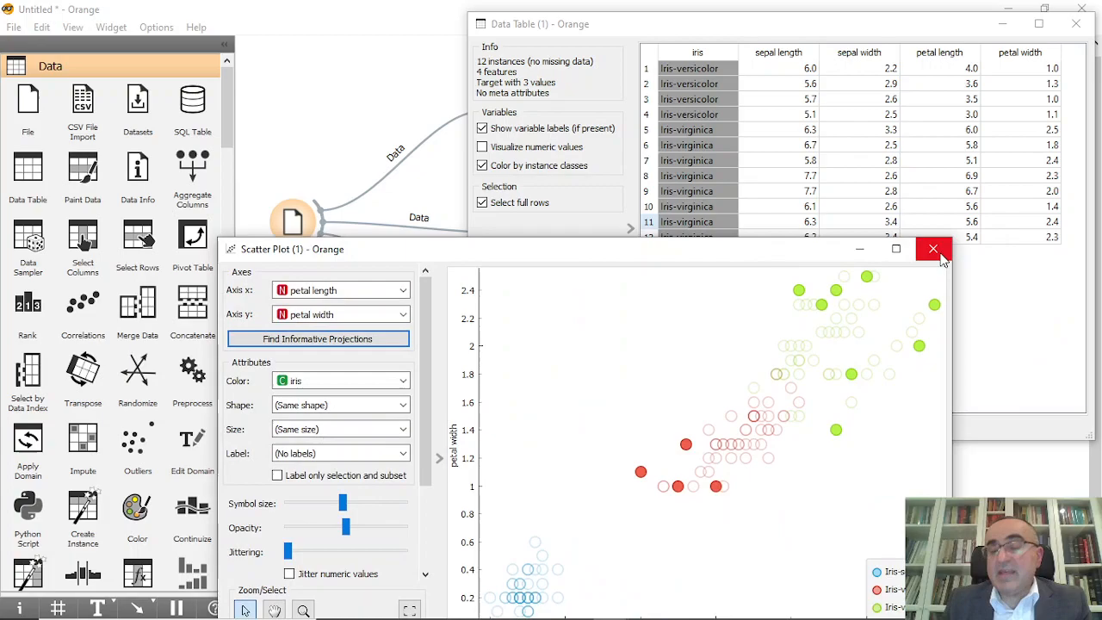
Send the Outliers widget's inliers to Data Table (2), listing 138 instances.
left_click(932, 249)
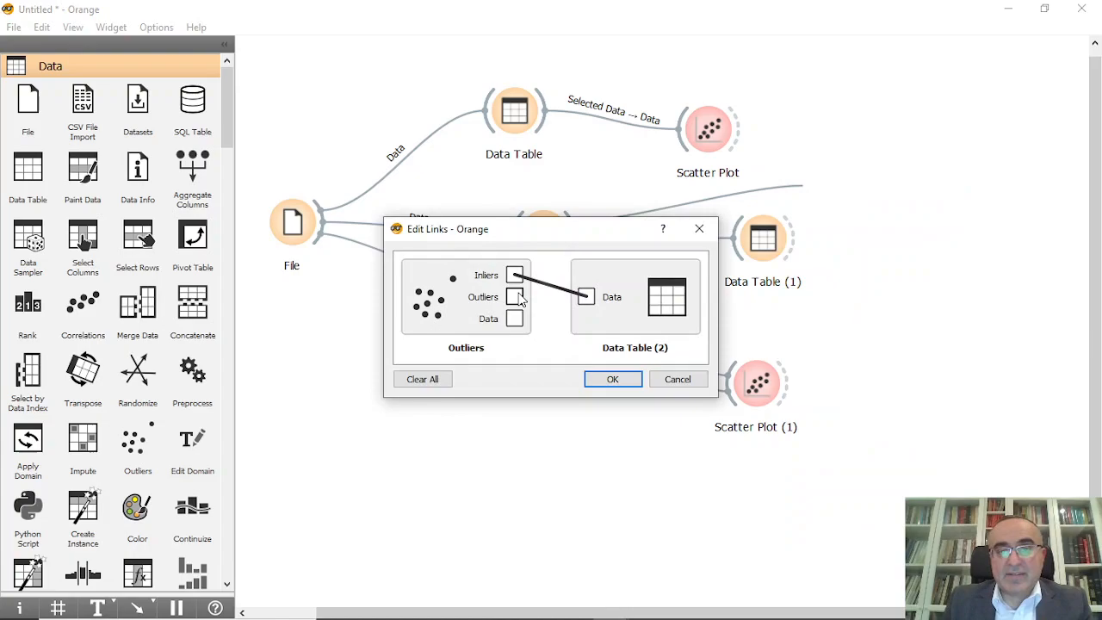
left_click(612, 379)
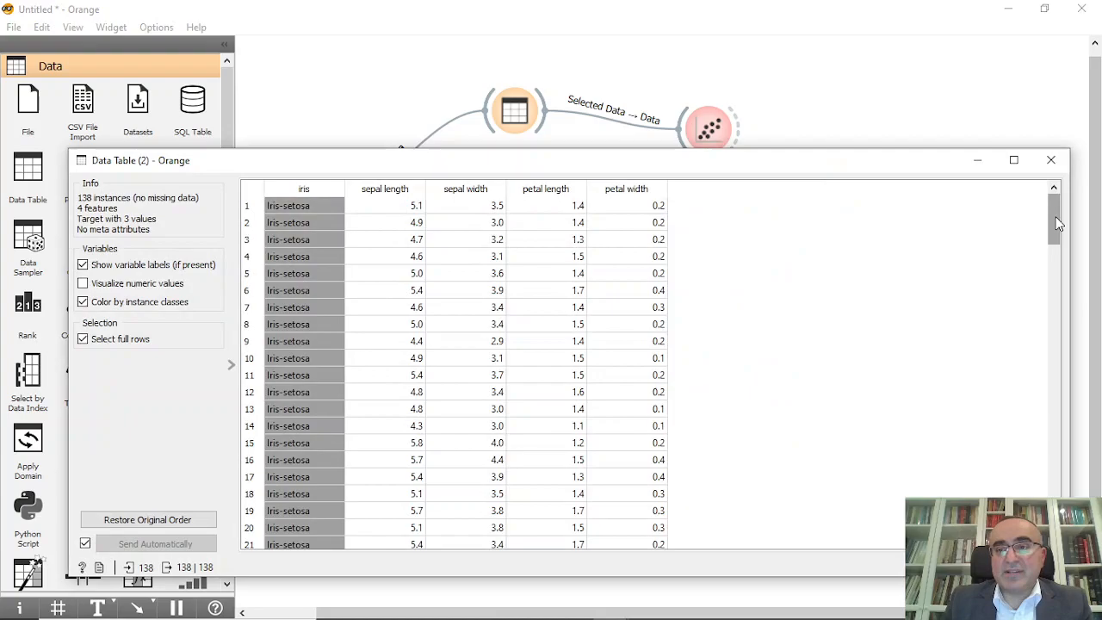
left_click(1050, 161)
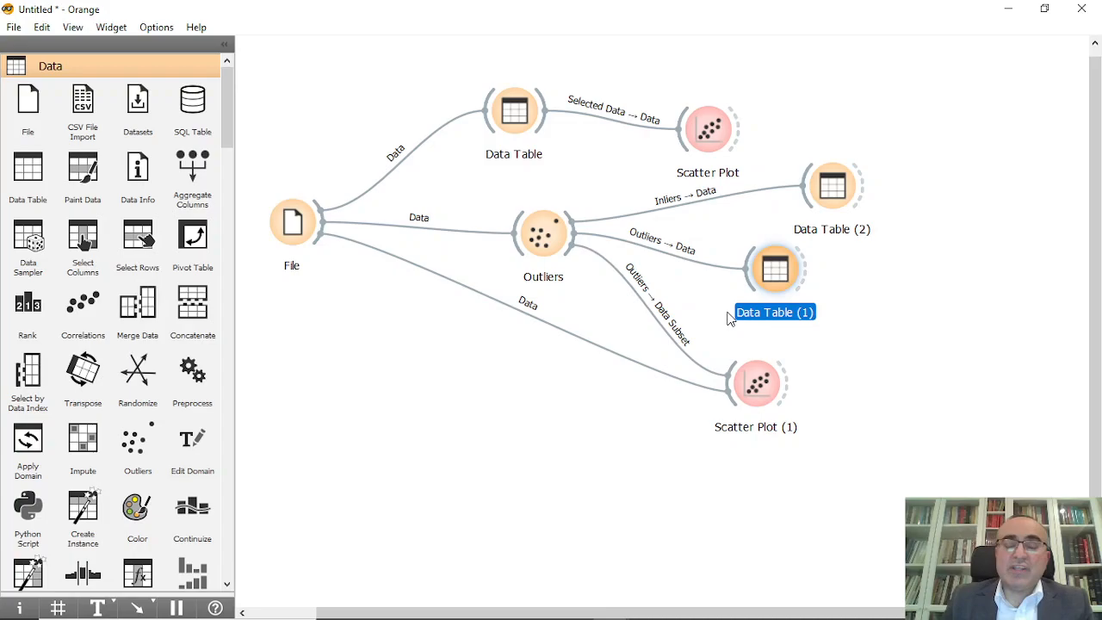